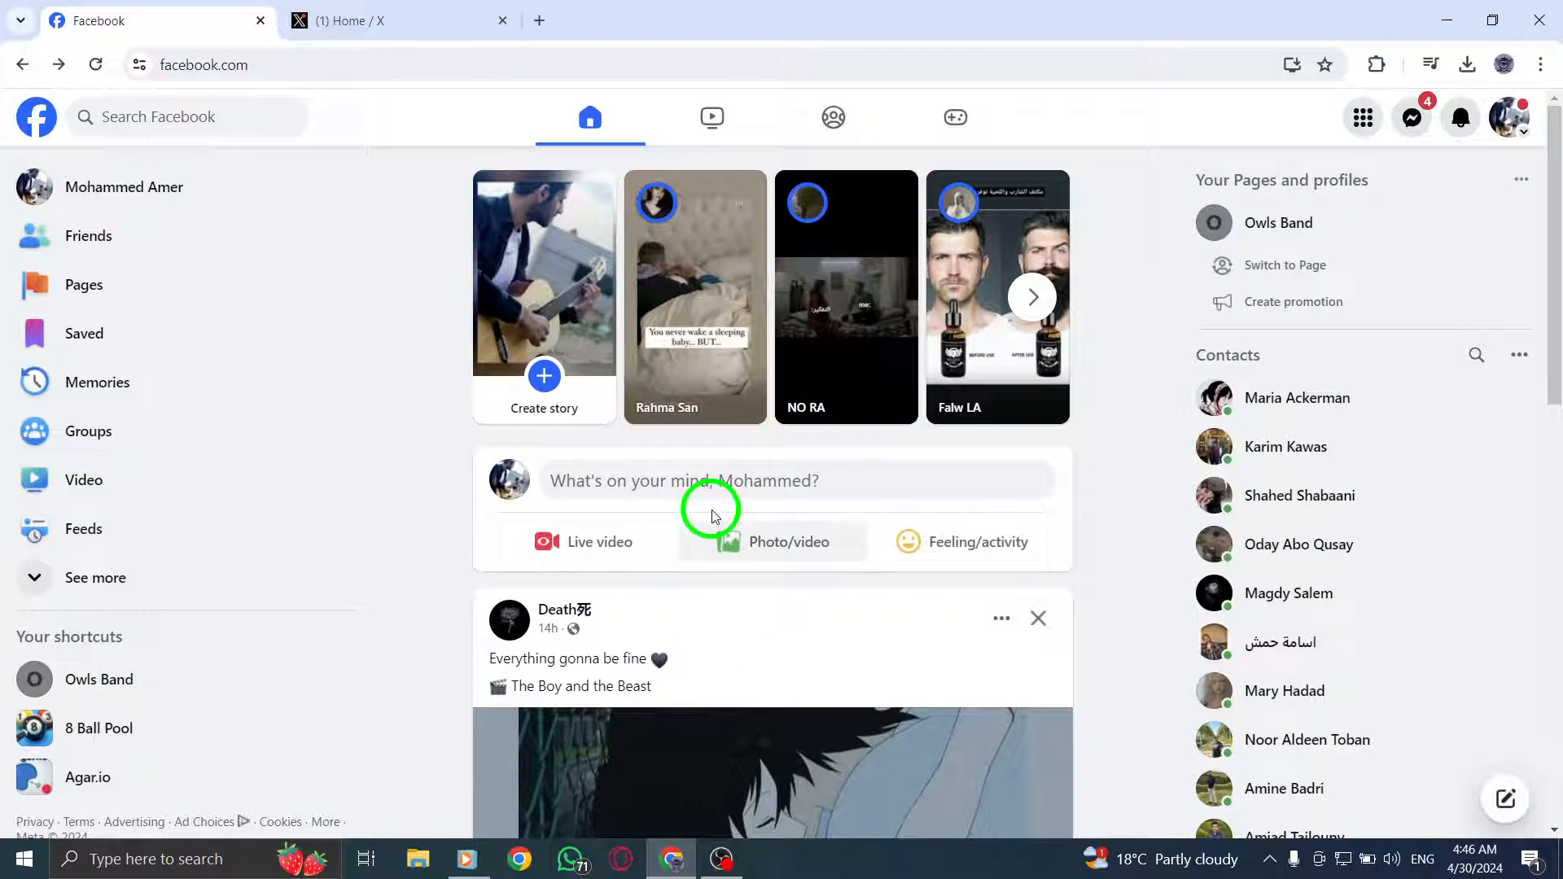
{"action": "mouse_move", "coordinate": [692, 471]}
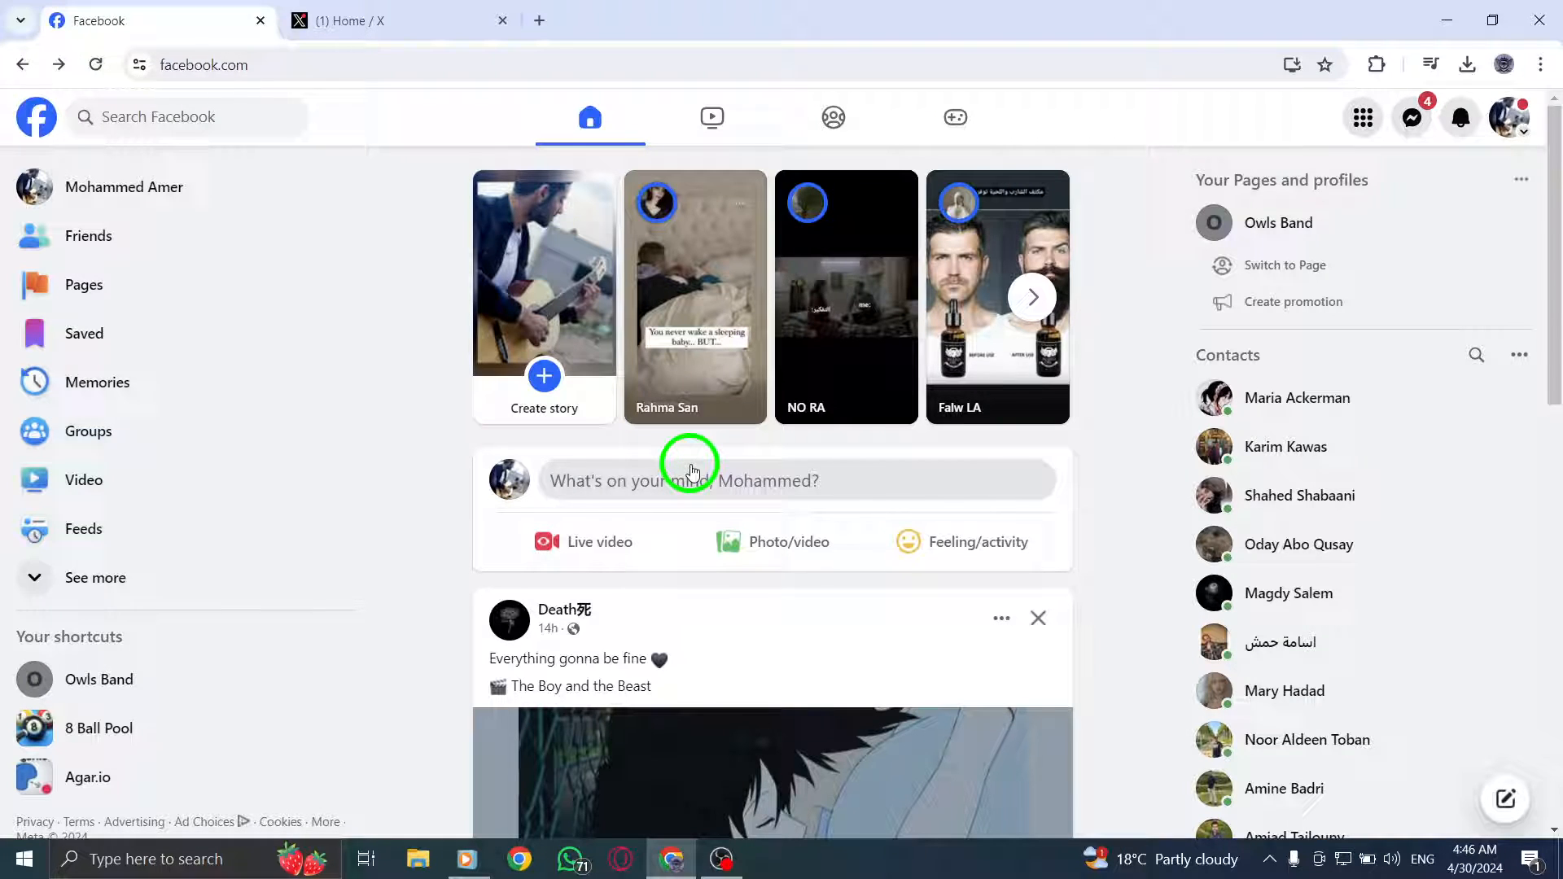
Switch from the home feed to the Groups feed and browse its recent posts
{"action": "scroll", "scroll_direction": "down", "scroll_amount": 3}
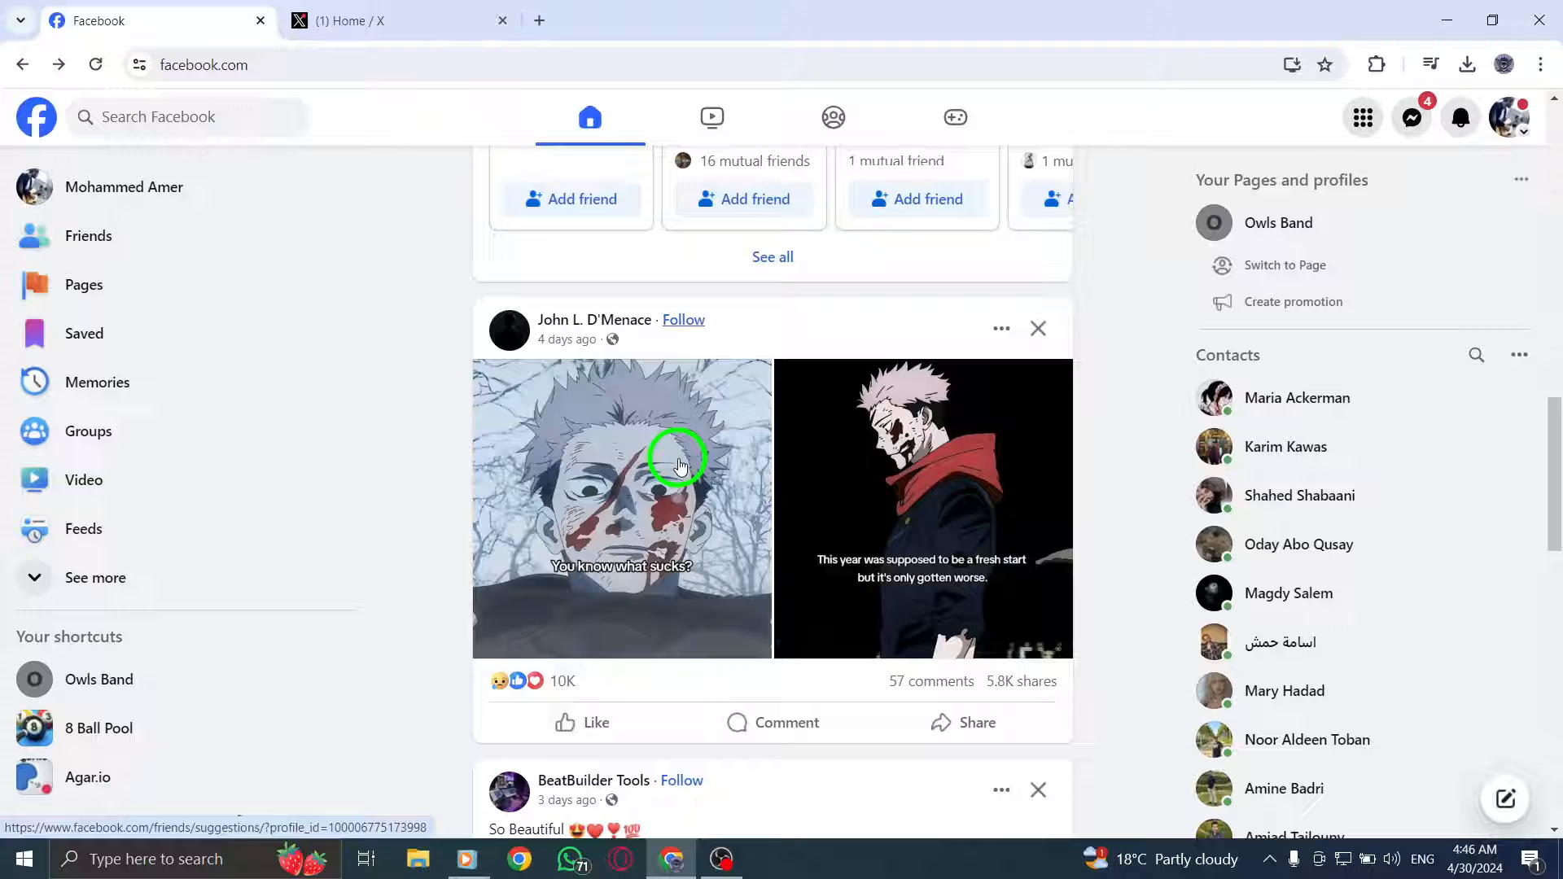
{"action": "scroll", "scroll_direction": "down", "scroll_amount": 3}
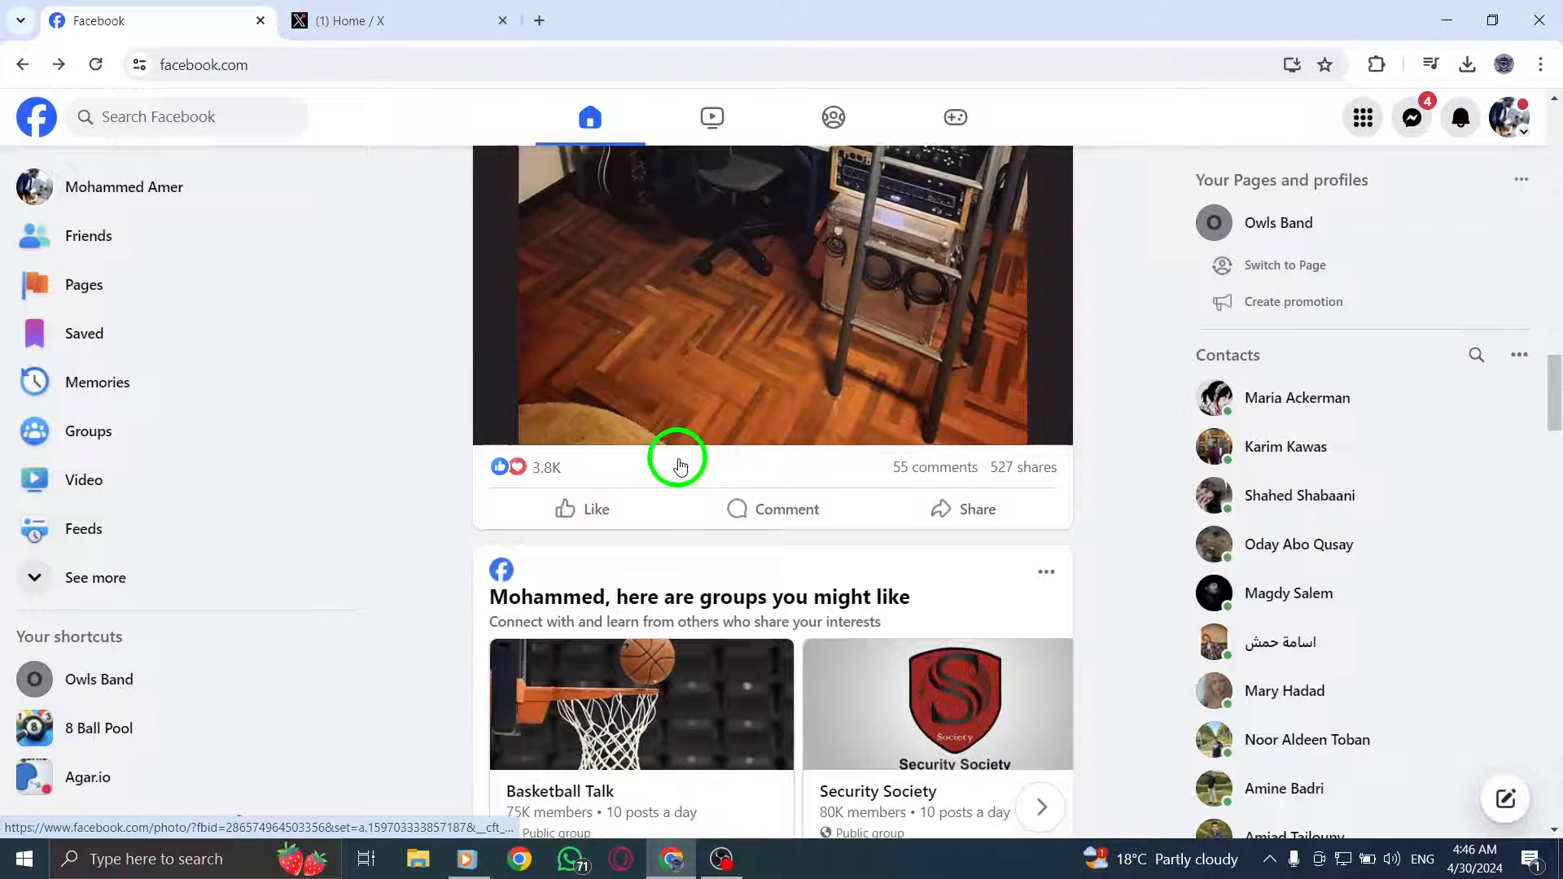
{"action": "scroll", "scroll_direction": "down", "scroll_amount": 3}
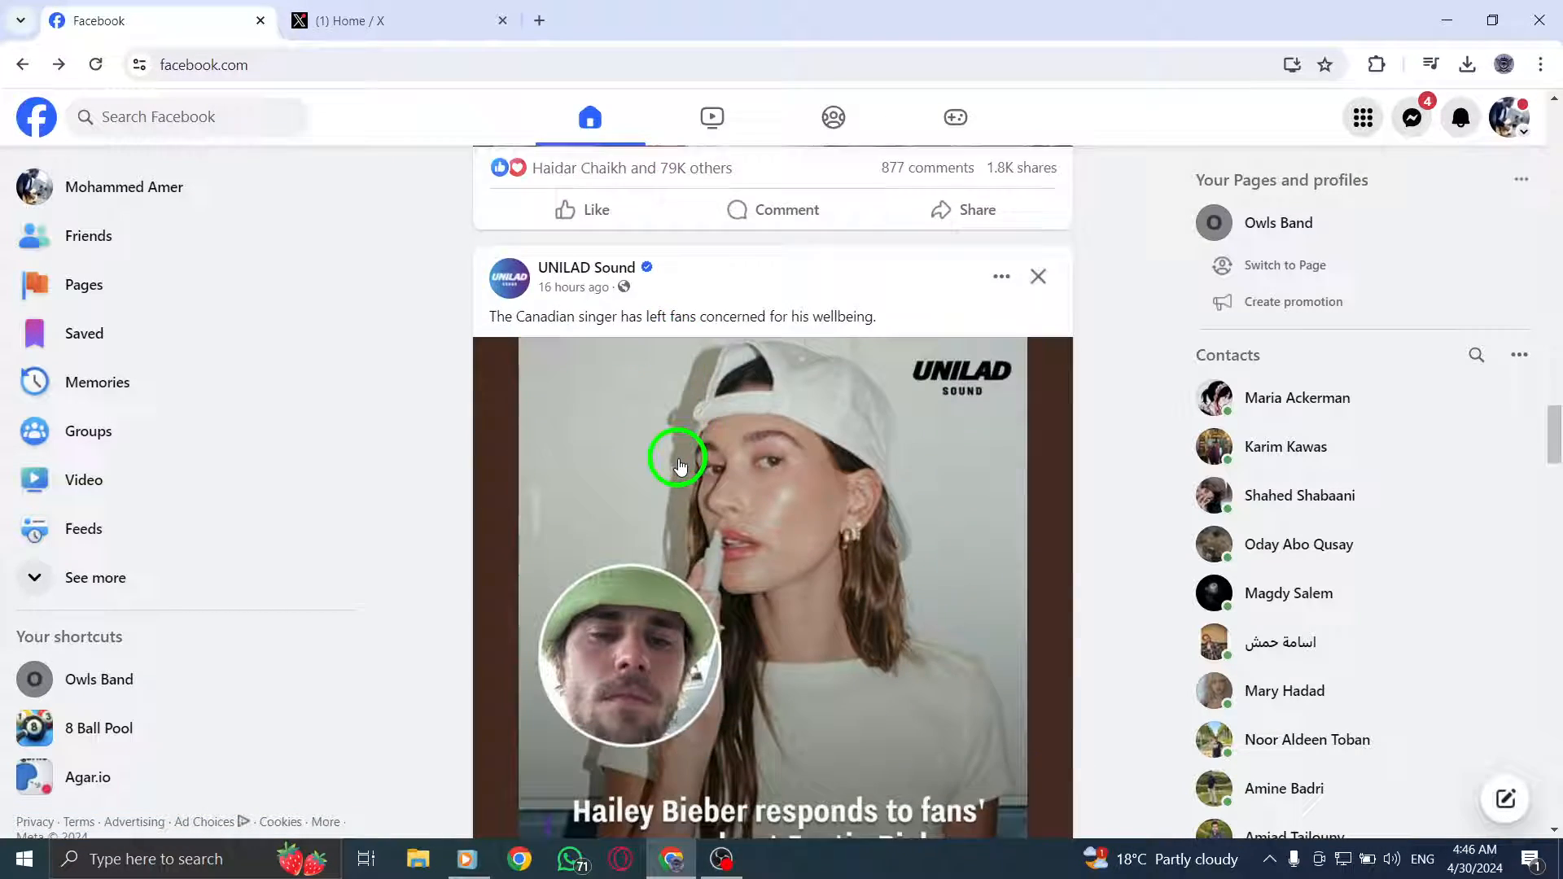
{"action": "scroll", "scroll_direction": "down", "scroll_amount": 3}
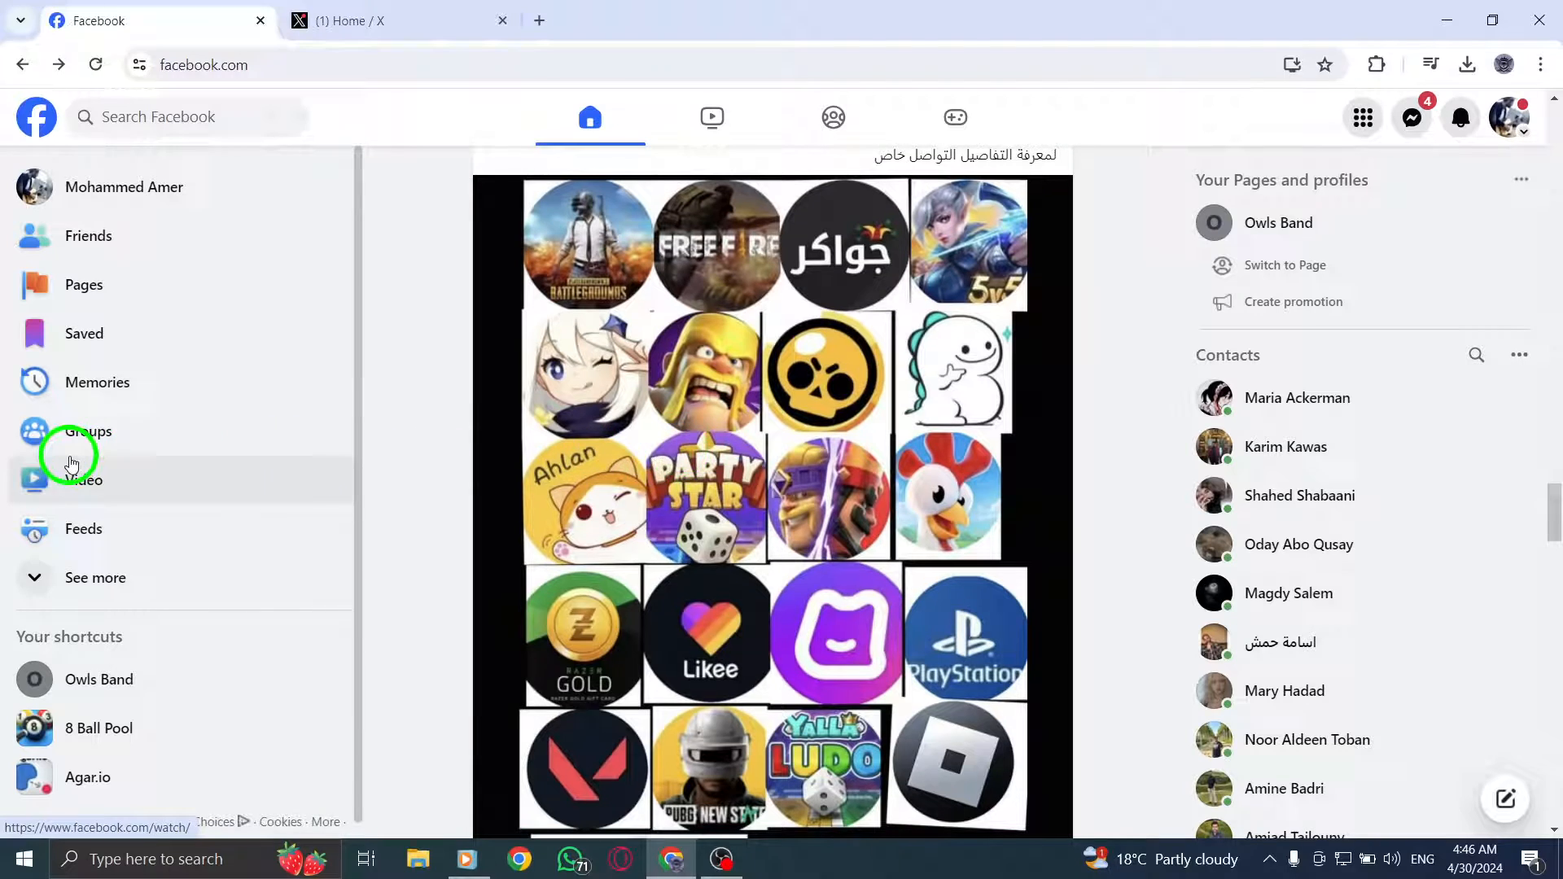
{"action": "left_click", "coordinate": [87, 430]}
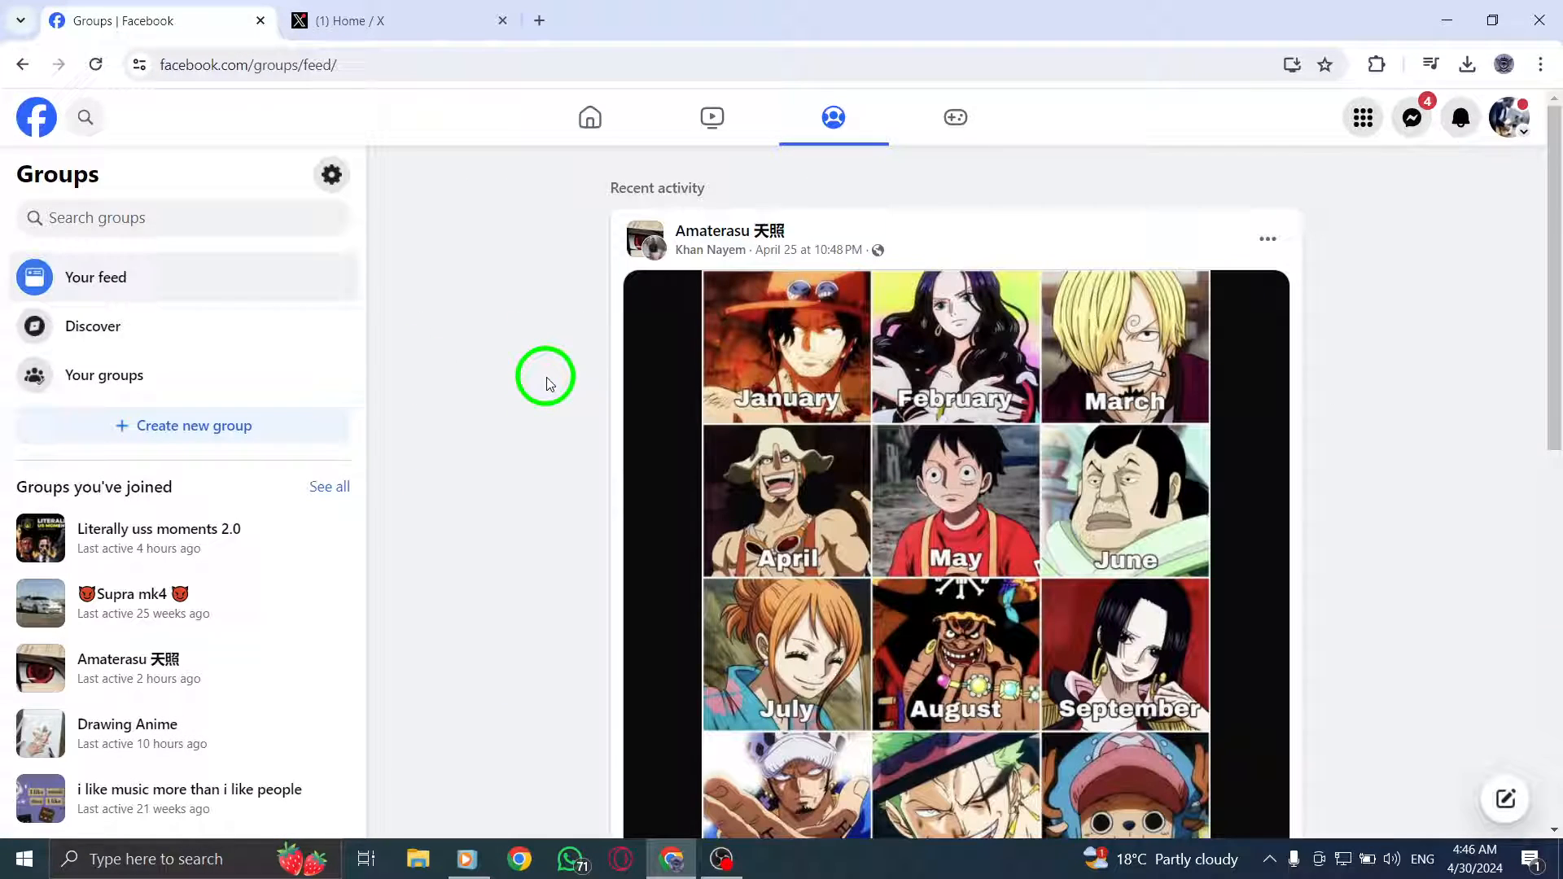
{"action": "scroll", "scroll_direction": "down", "scroll_amount": 3}
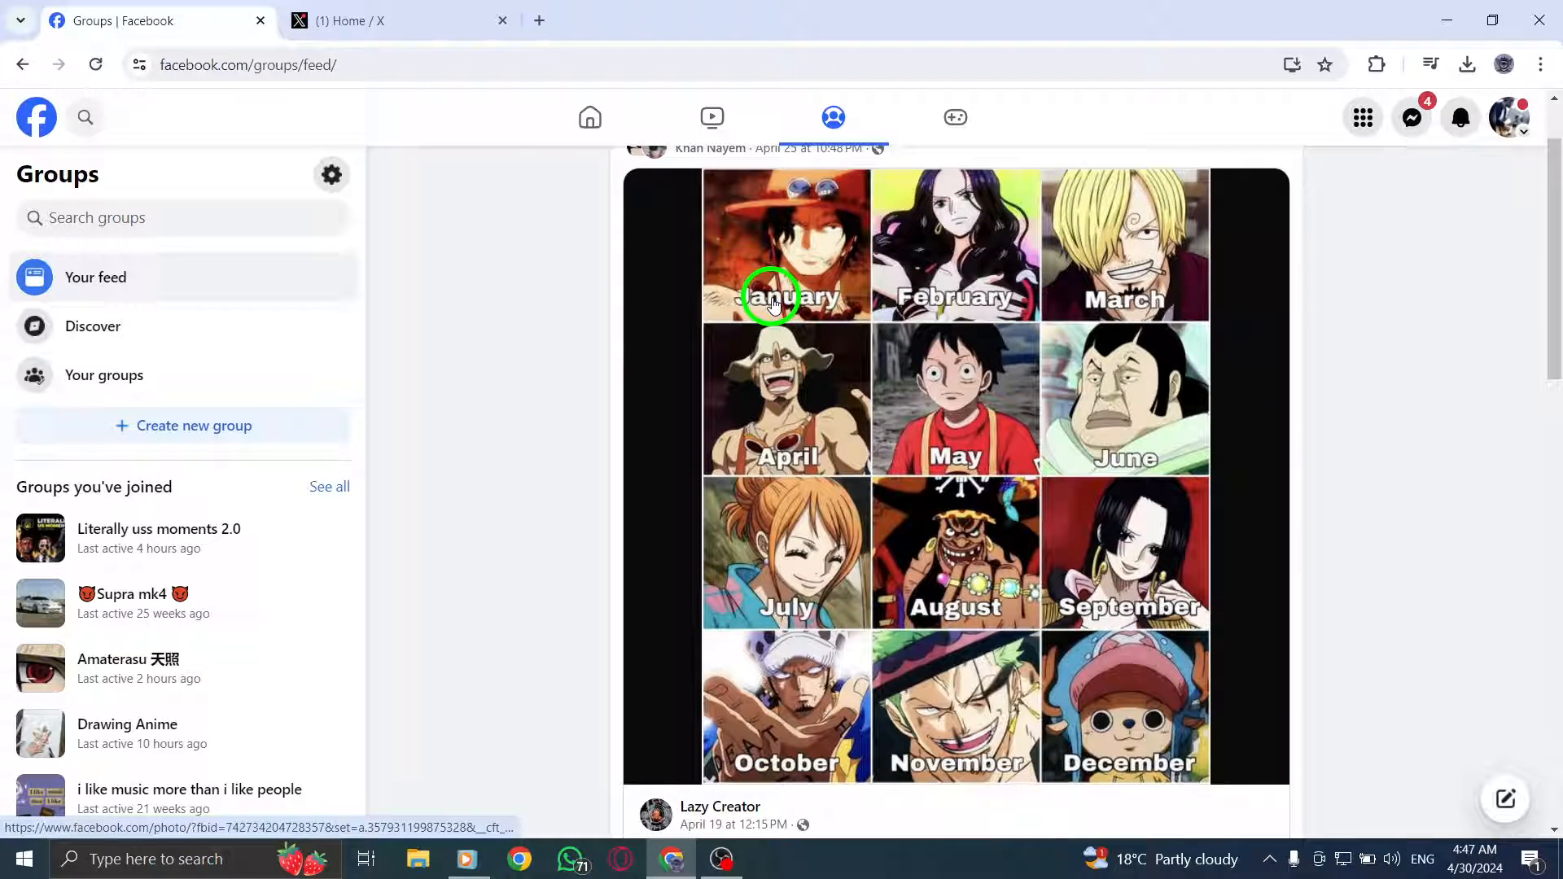
{"action": "scroll", "scroll_direction": "down", "scroll_amount": 3}
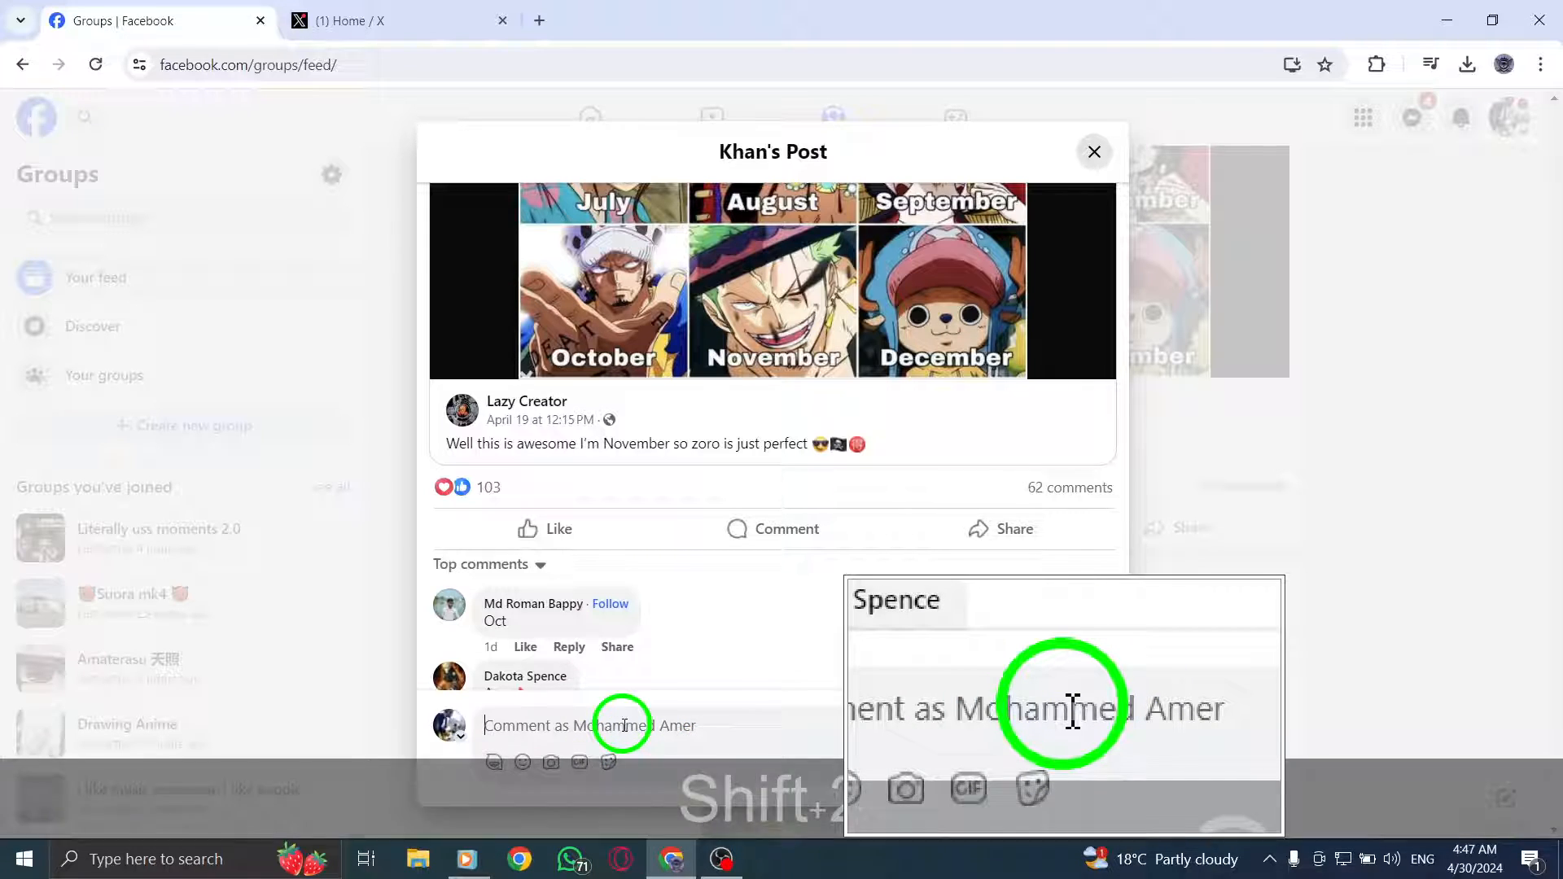
{"action": "type", "text": "@ev"}
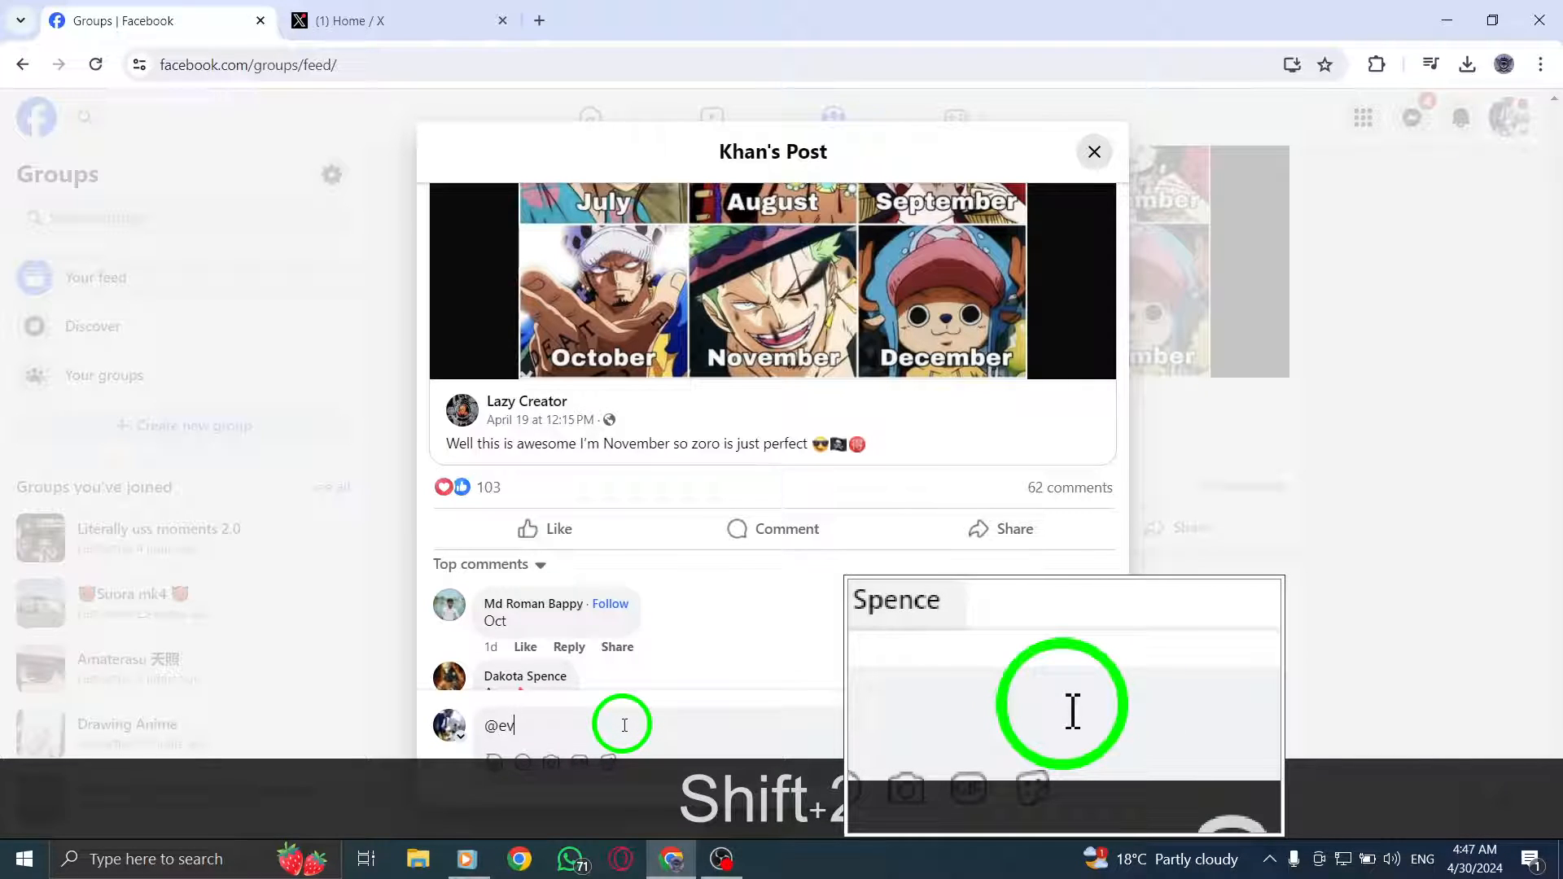
{"action": "type", "text": "rt"}
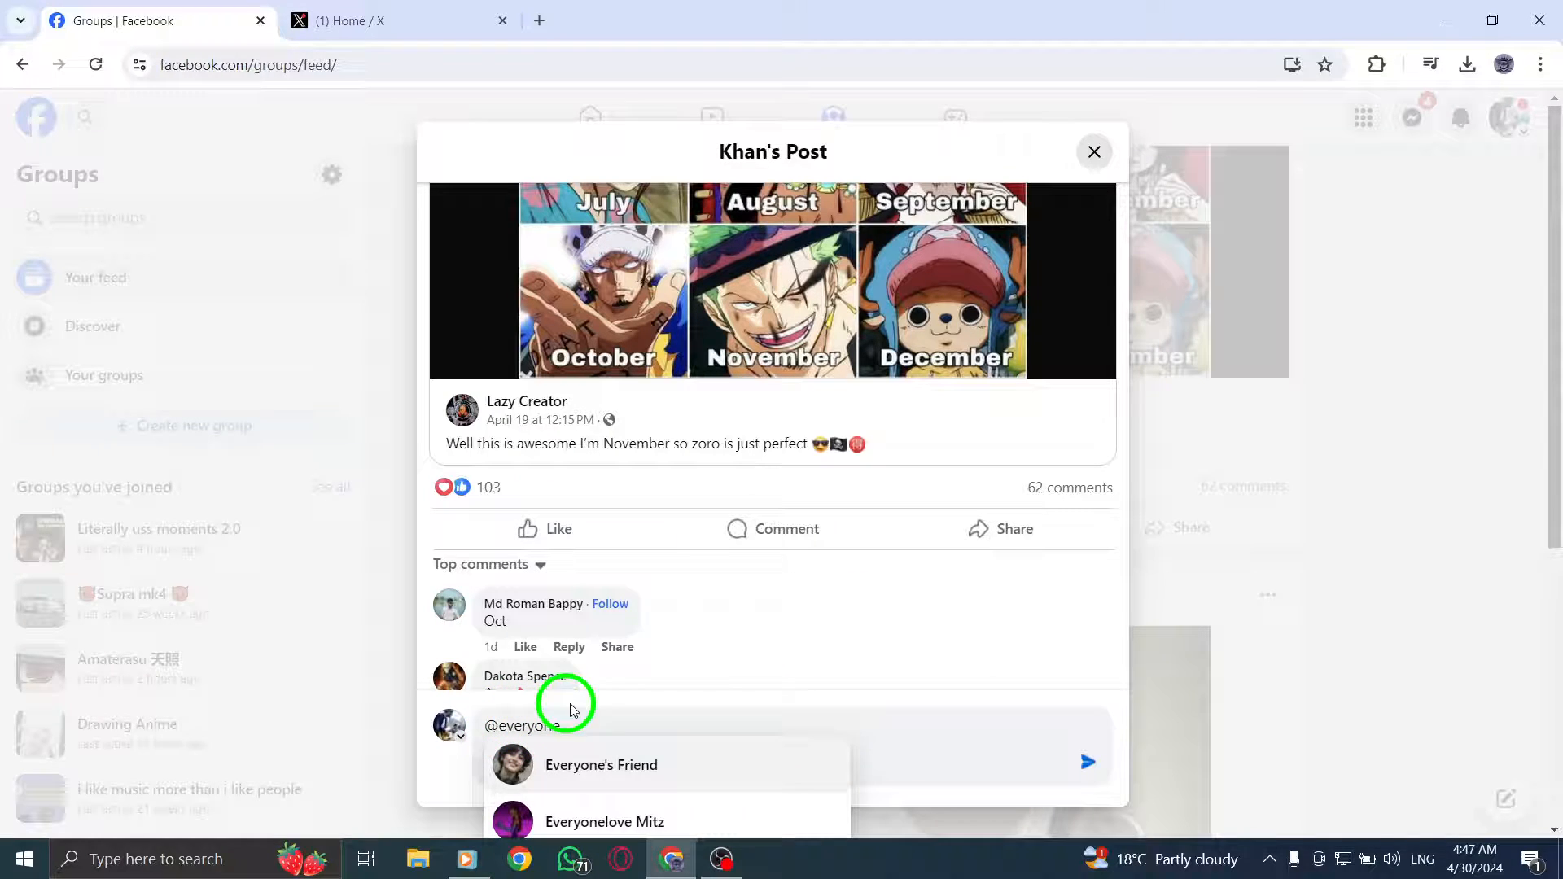
{"action": "scroll", "scroll_direction": "down", "scroll_amount": 3}
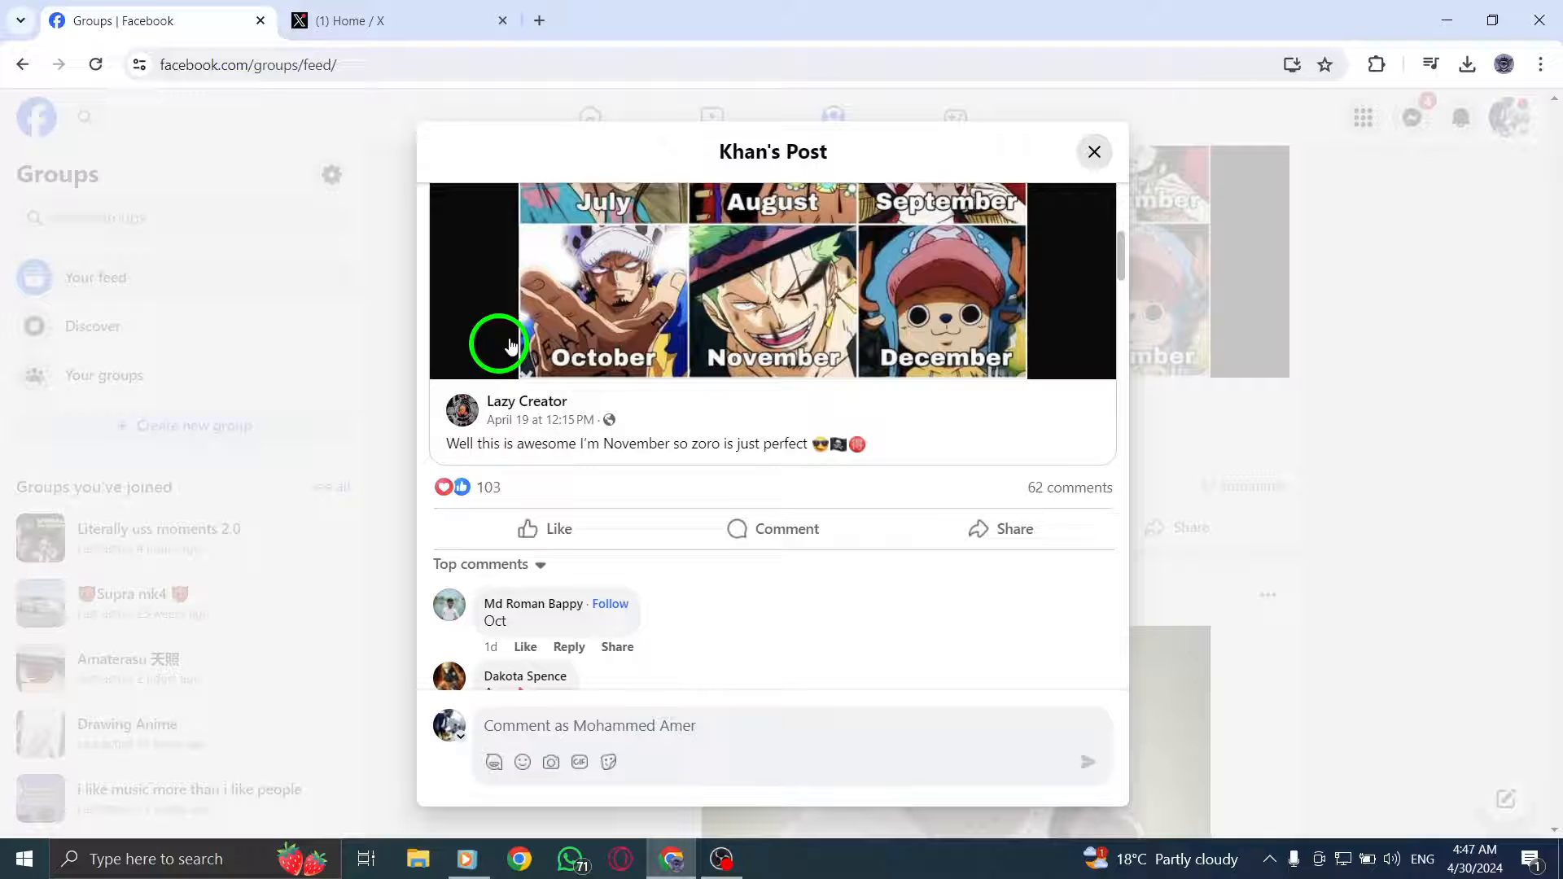
Close the One Piece post and return to the home news feed via the Facebook logo
{"action": "left_click", "coordinate": [1095, 151]}
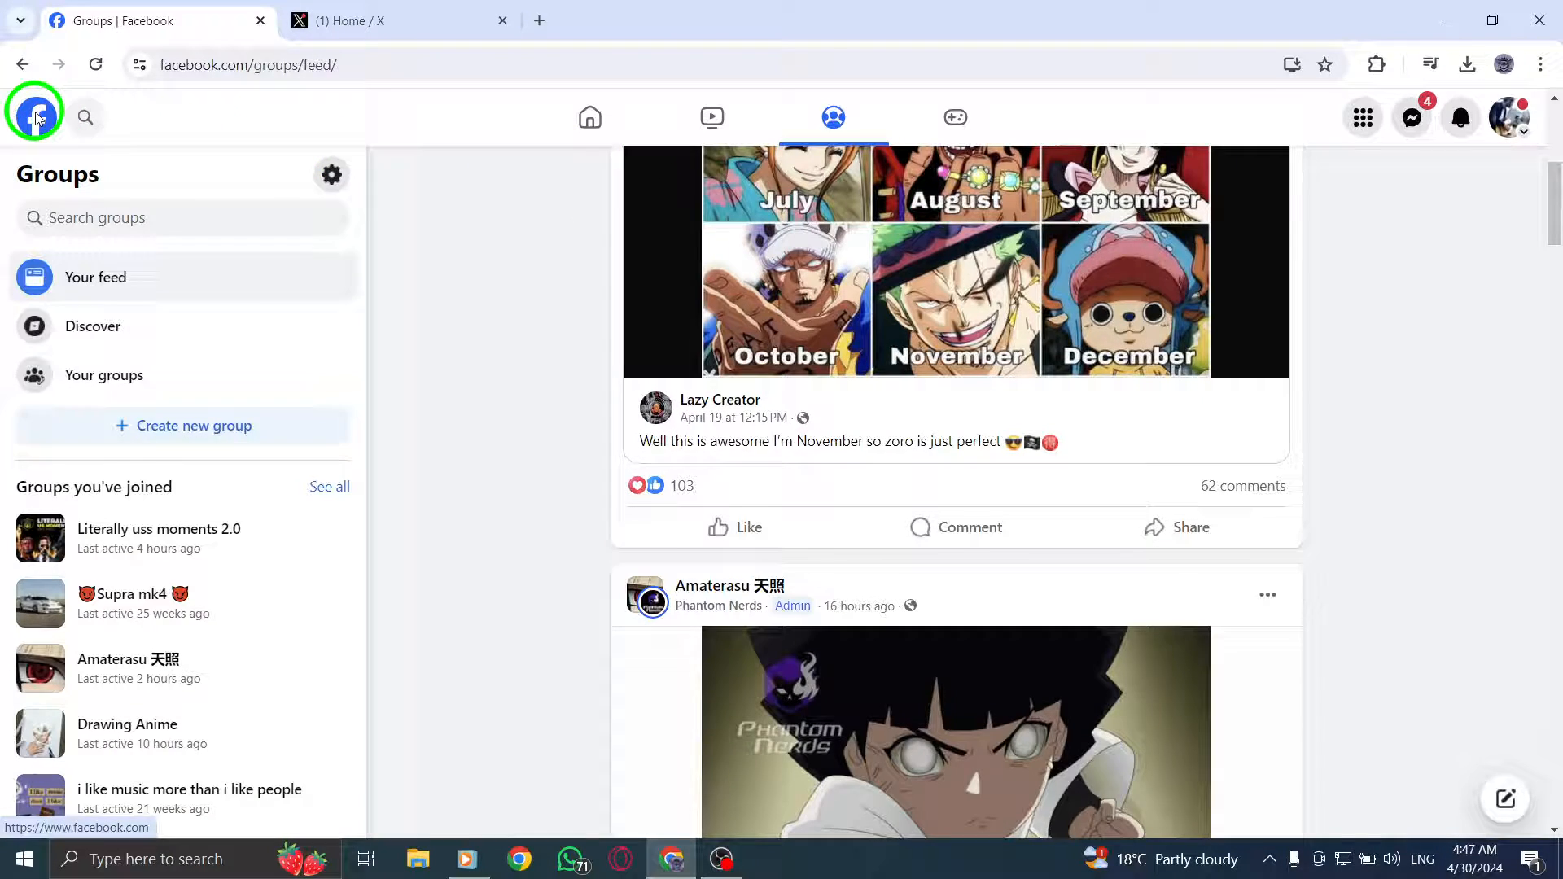
{"action": "left_click", "coordinate": [36, 117]}
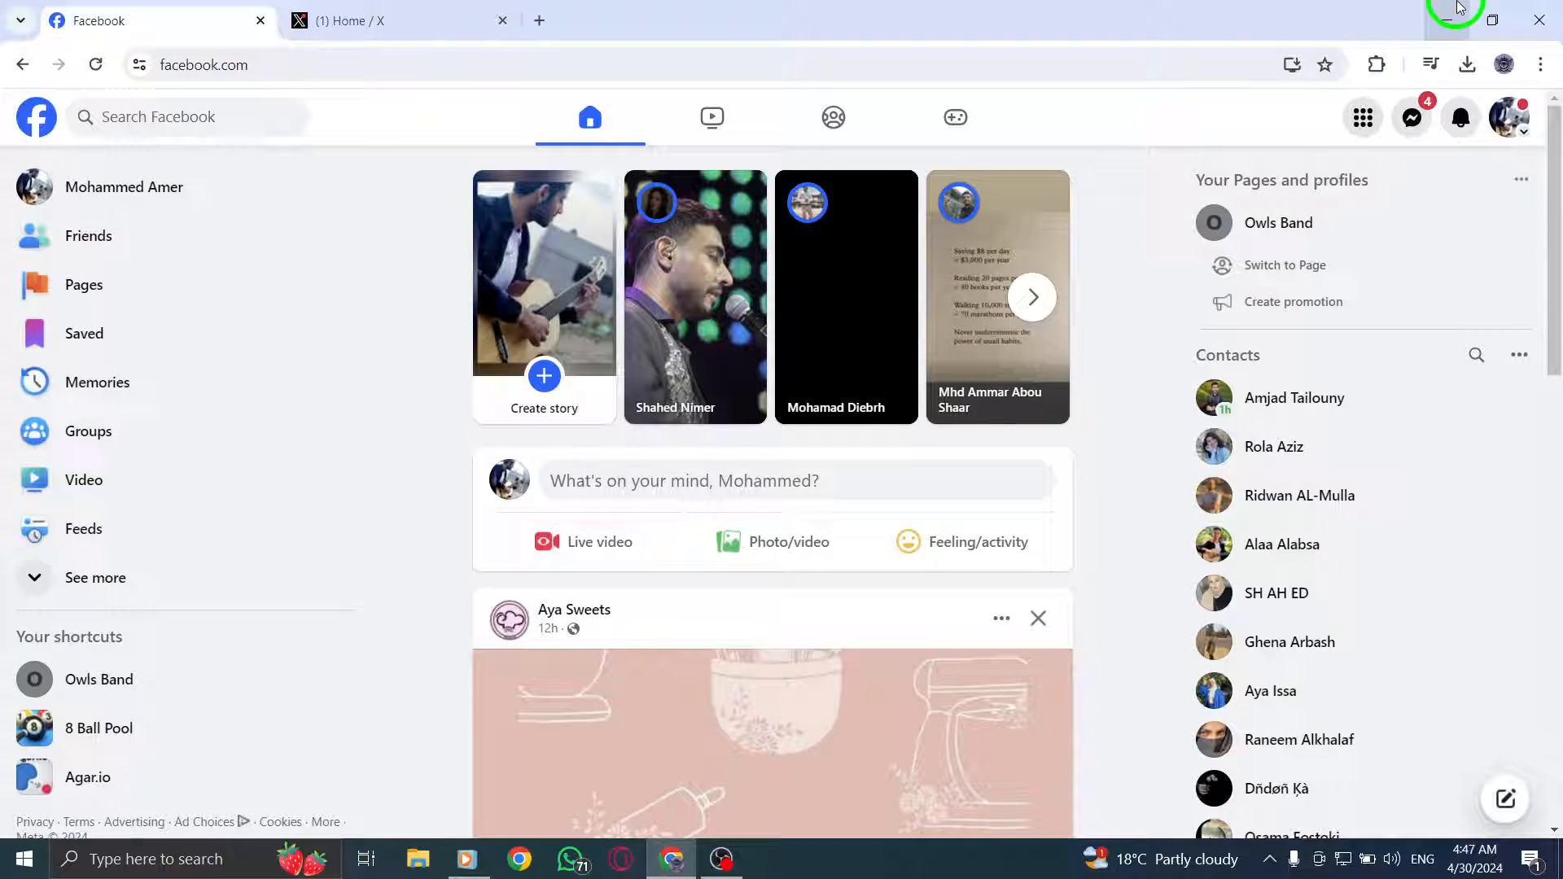